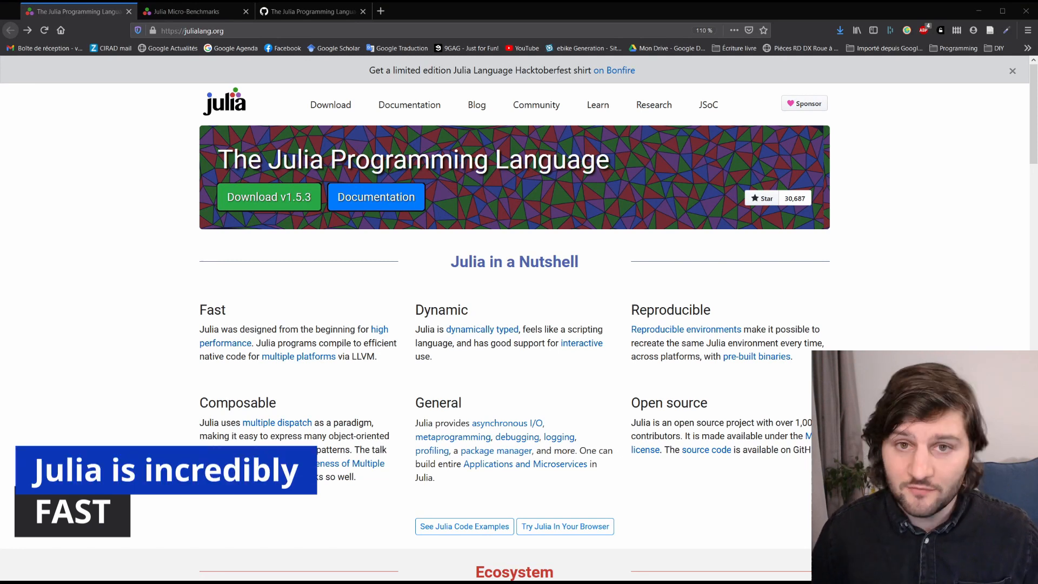
# List the Pet folder, activate its environment, add Plots, and instantiate it.
pyautogui.click(189, 12)
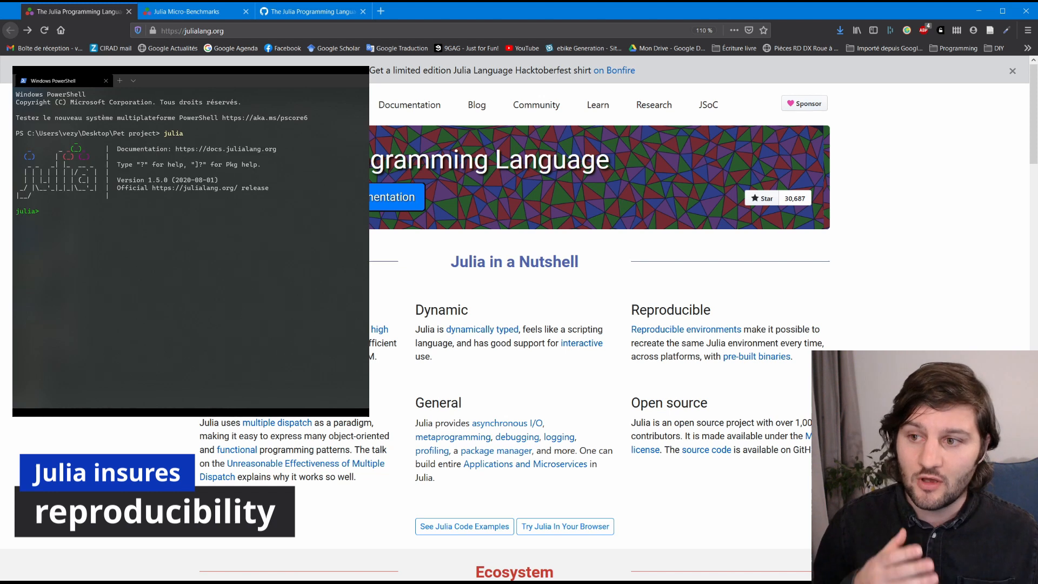
pyautogui.write('readdir()')
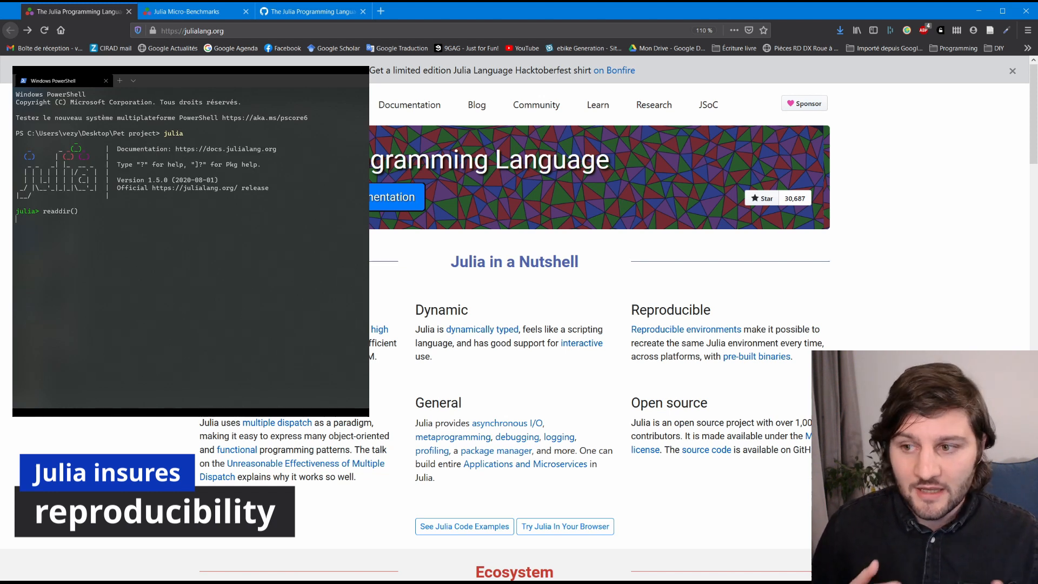
pyautogui.write('activate .')
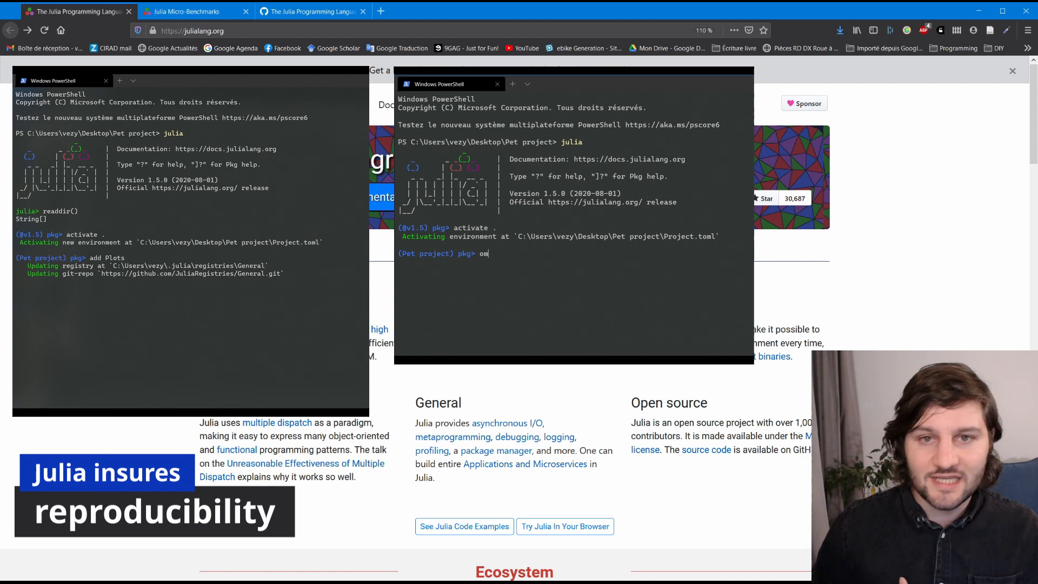
pyautogui.write('instantiate')
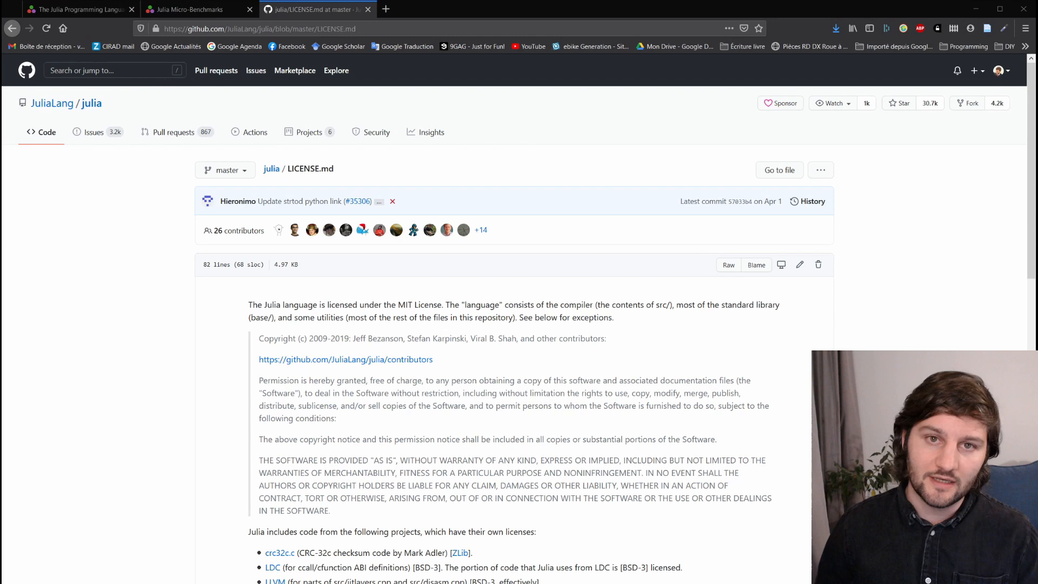
# Return to julialang.org and view the downloads page listing stable release v1.5.3.
pyautogui.click(75, 9)
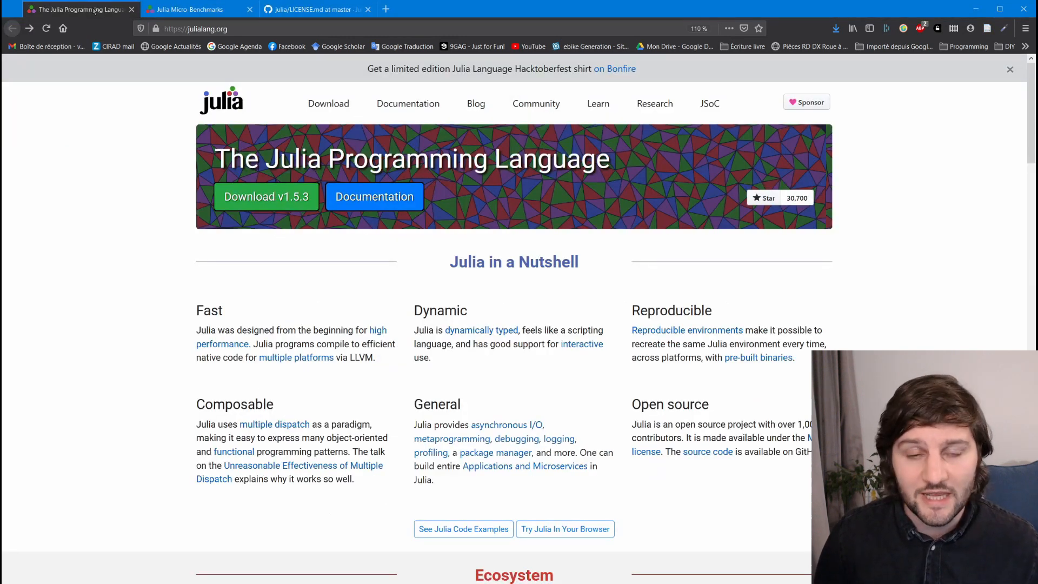
pyautogui.click(328, 104)
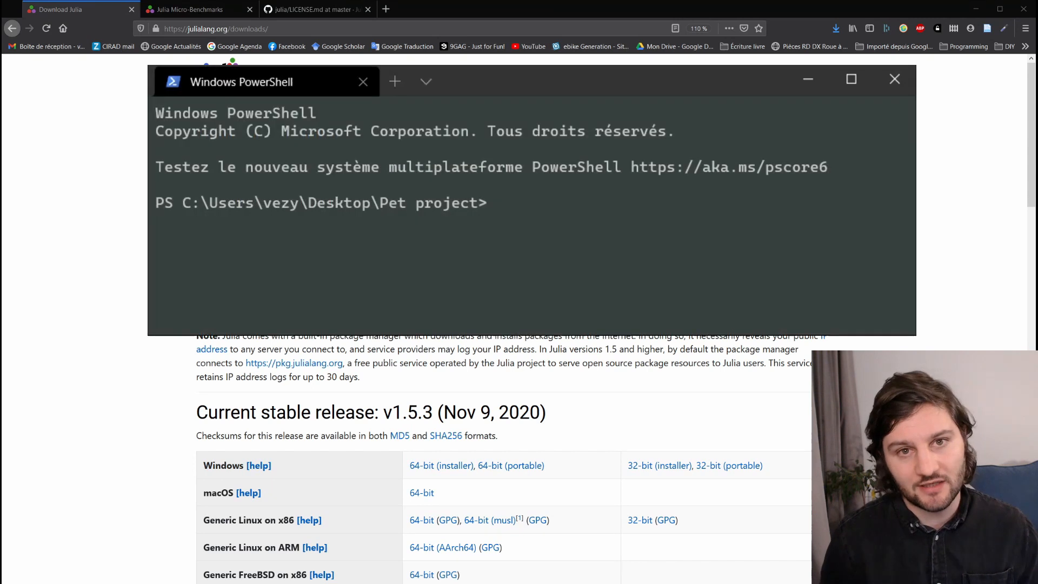
# Launch Julia, load Plots with 'using Plots', and browse julialang.org's plotting ecosystem section.
pyautogui.write('julia')
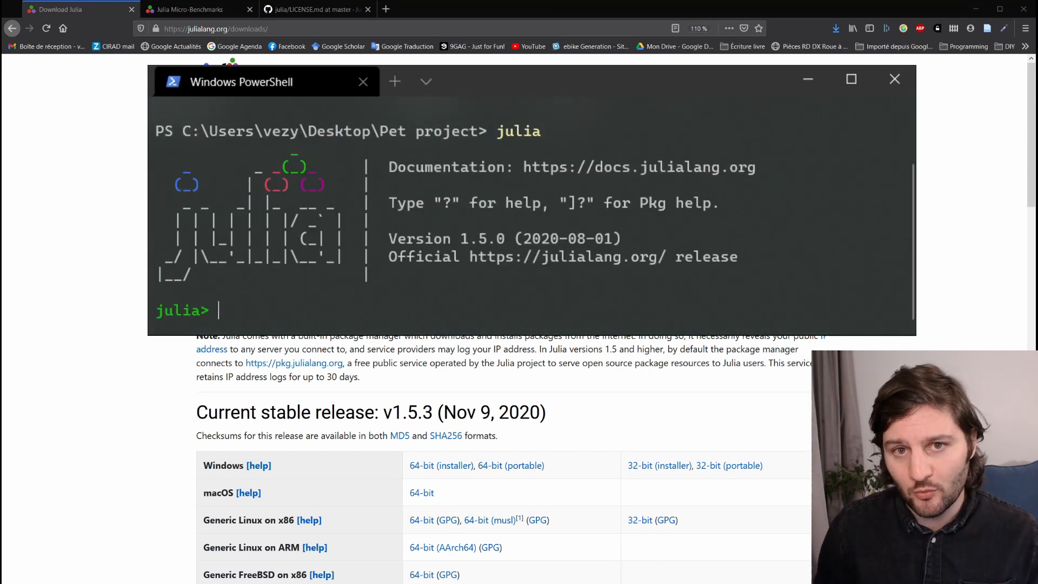
pyautogui.write('using Plots')
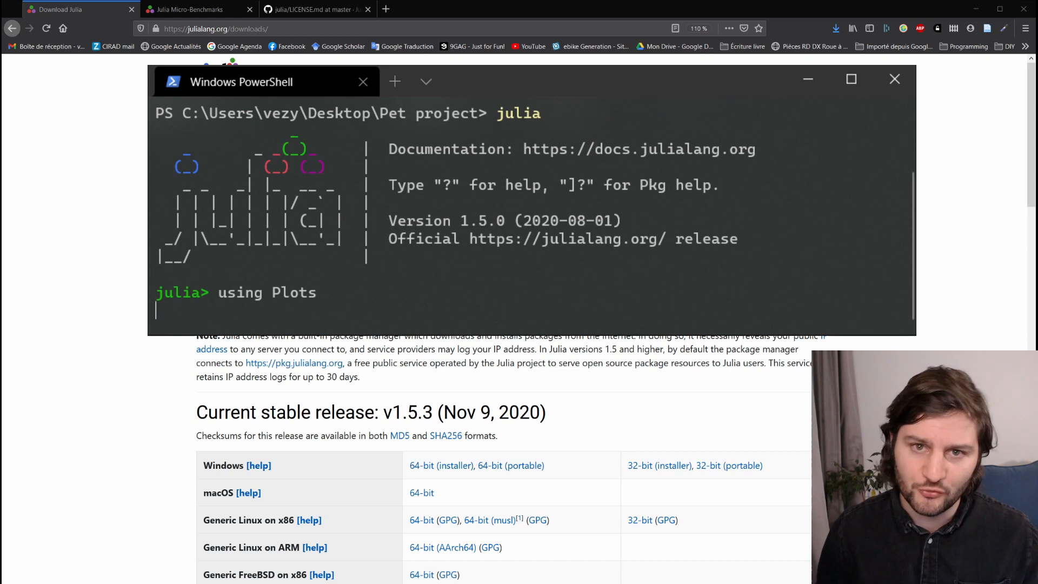
pyautogui.click(75, 10)
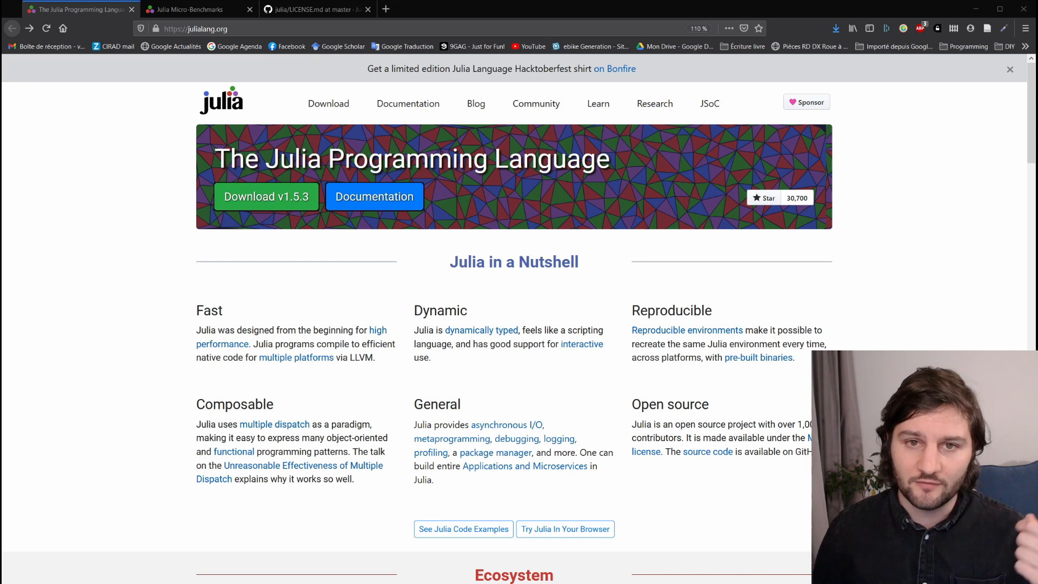
pyautogui.scroll(-3)
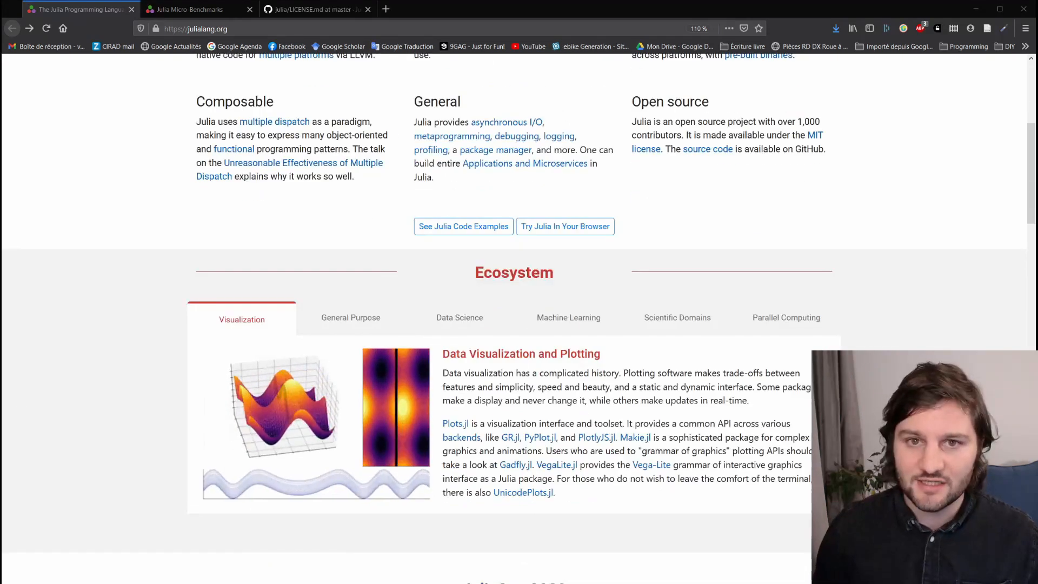